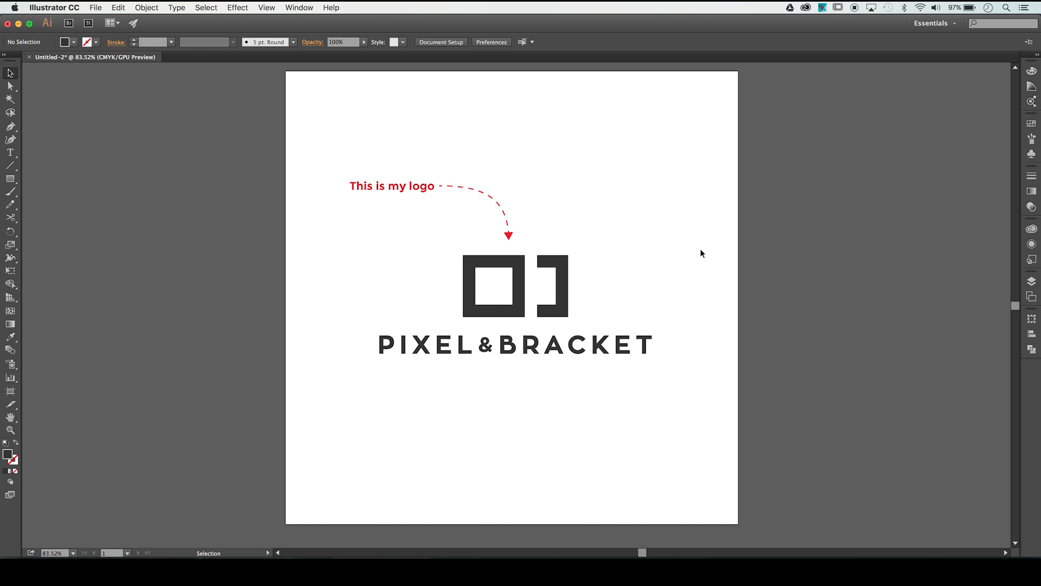
# - Switch the logo document from GPU Preview to Outline display via the View menu
pyautogui.click(9, 86)
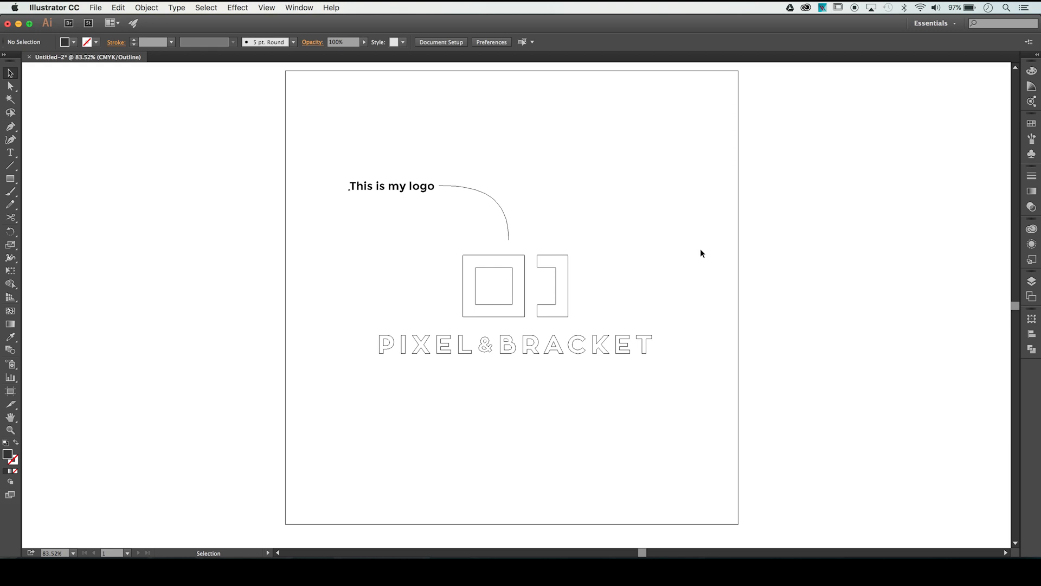
pyautogui.moveTo(565, 282)
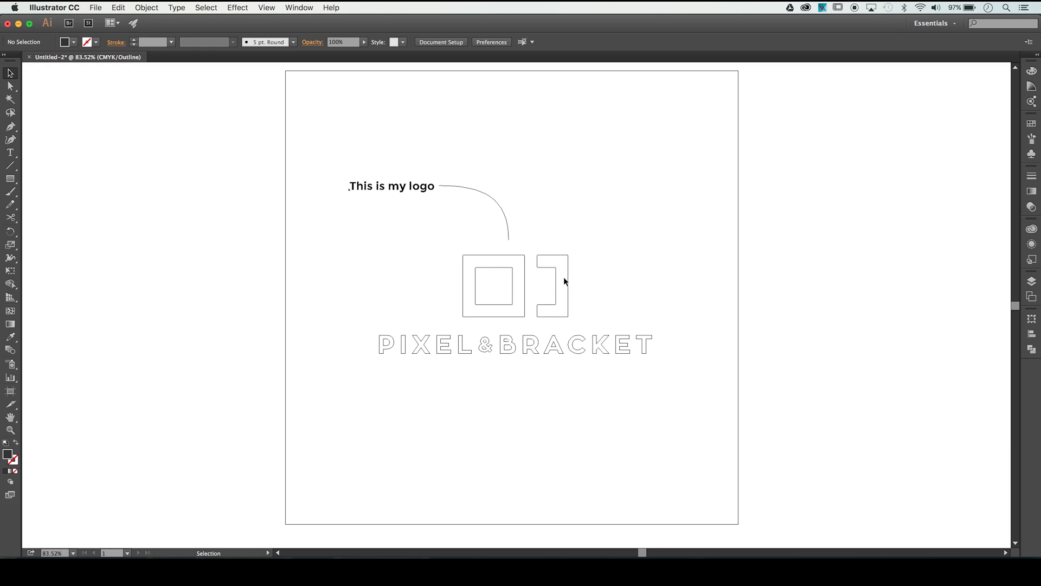
pyautogui.click(493, 286)
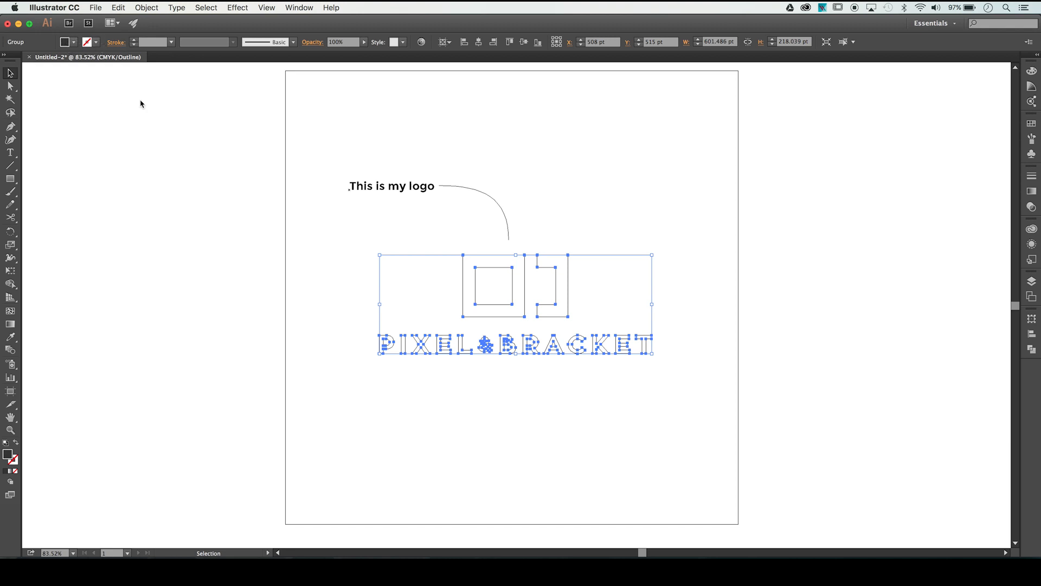
pyautogui.moveTo(577, 251)
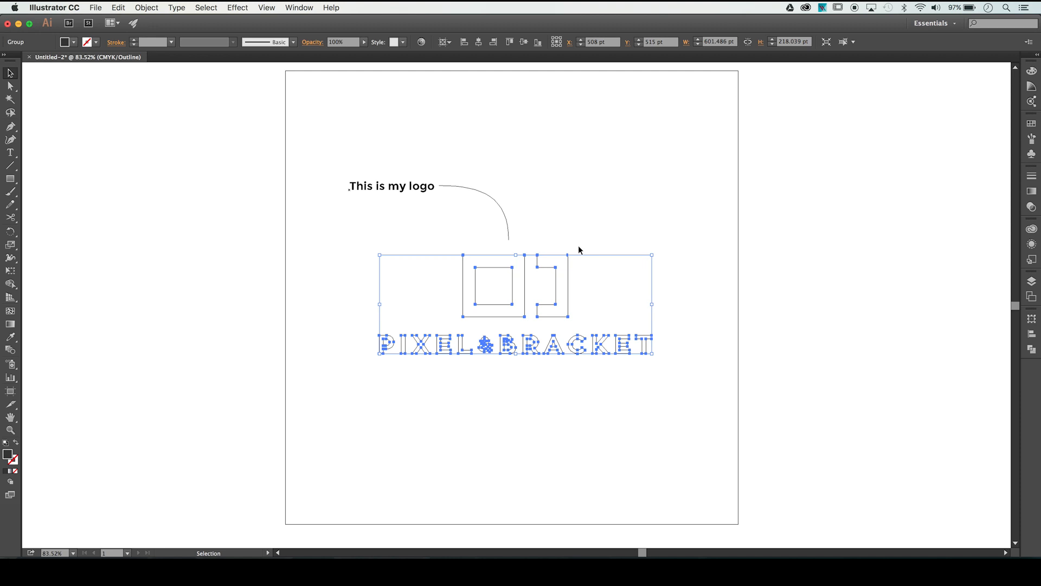
pyautogui.moveTo(568, 228)
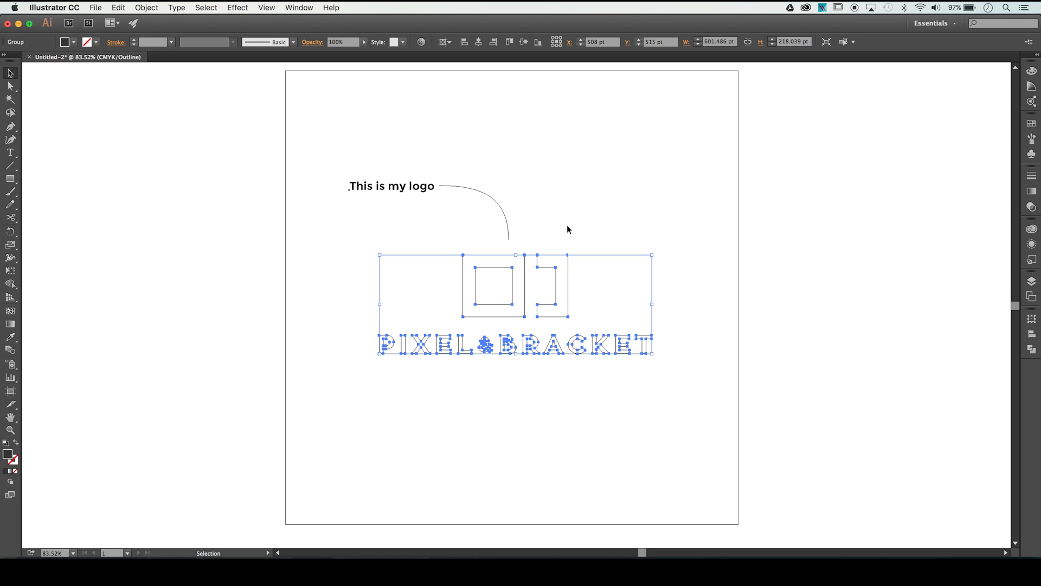
pyautogui.moveTo(553, 222)
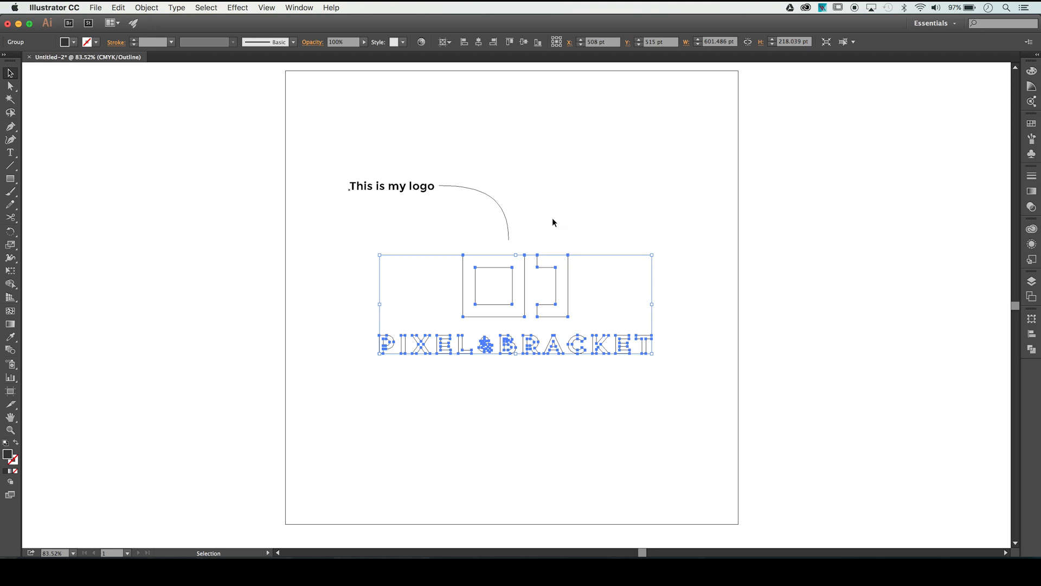
pyautogui.click(477, 206)
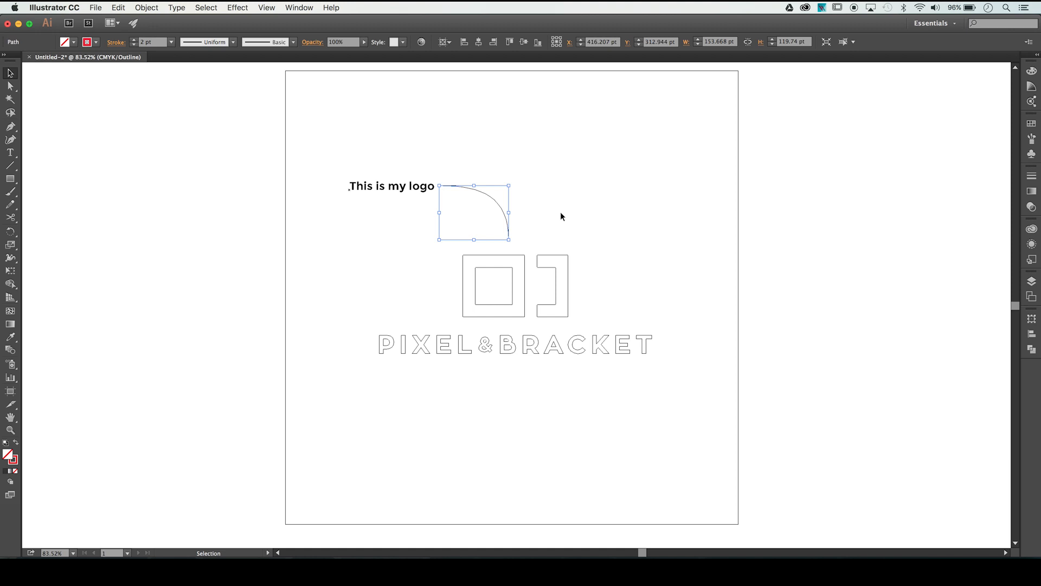
pyautogui.moveTo(537, 222)
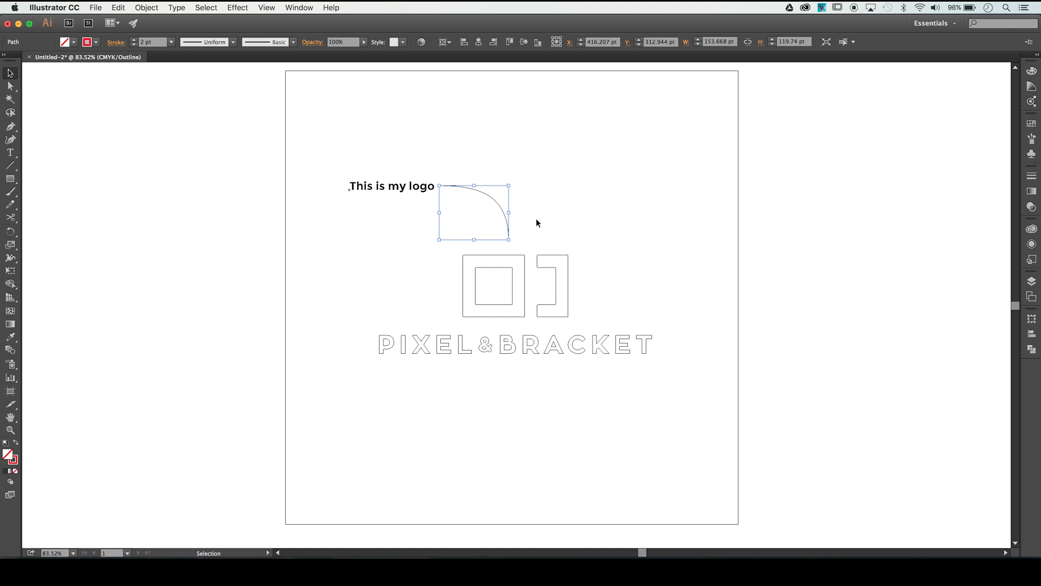
pyautogui.moveTo(575, 222)
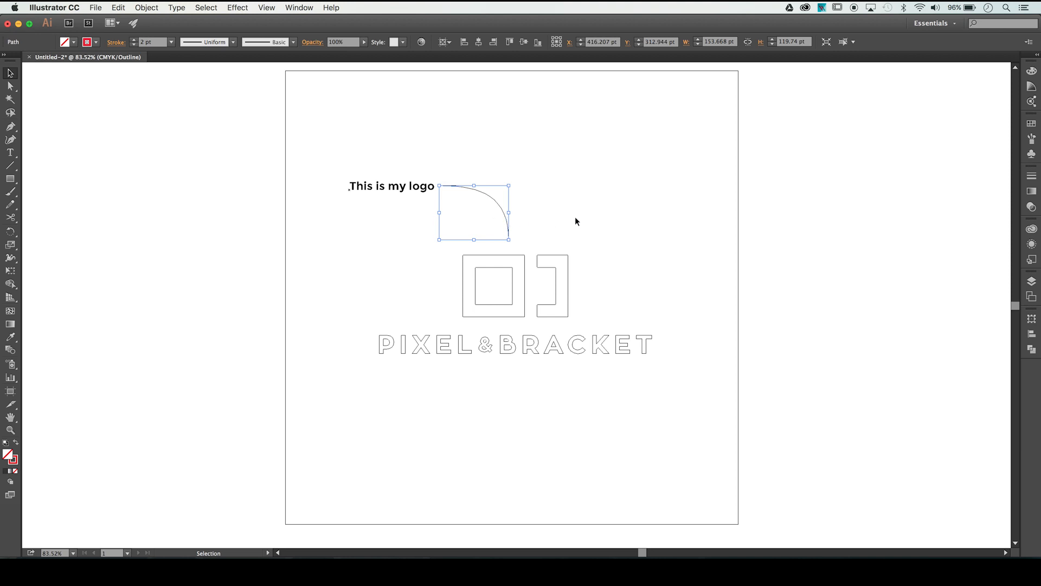
pyautogui.click(621, 224)
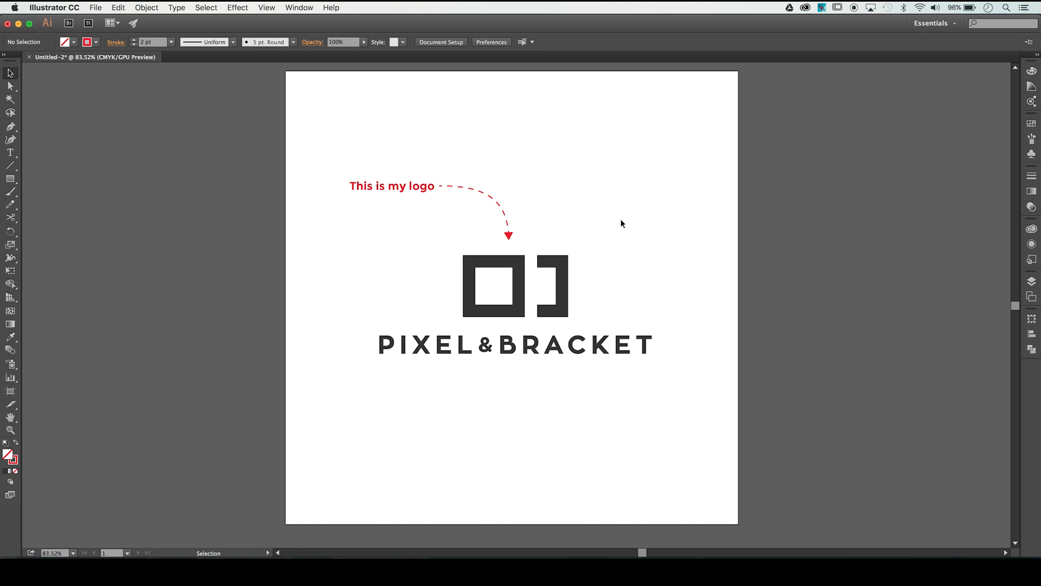
pyautogui.moveTo(266, 7)
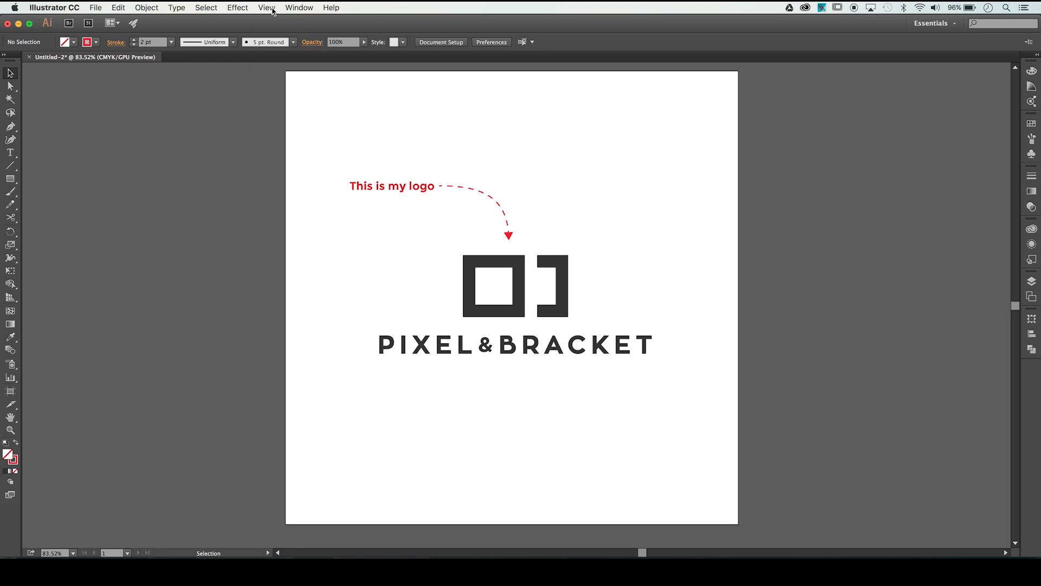
pyautogui.click(266, 7)
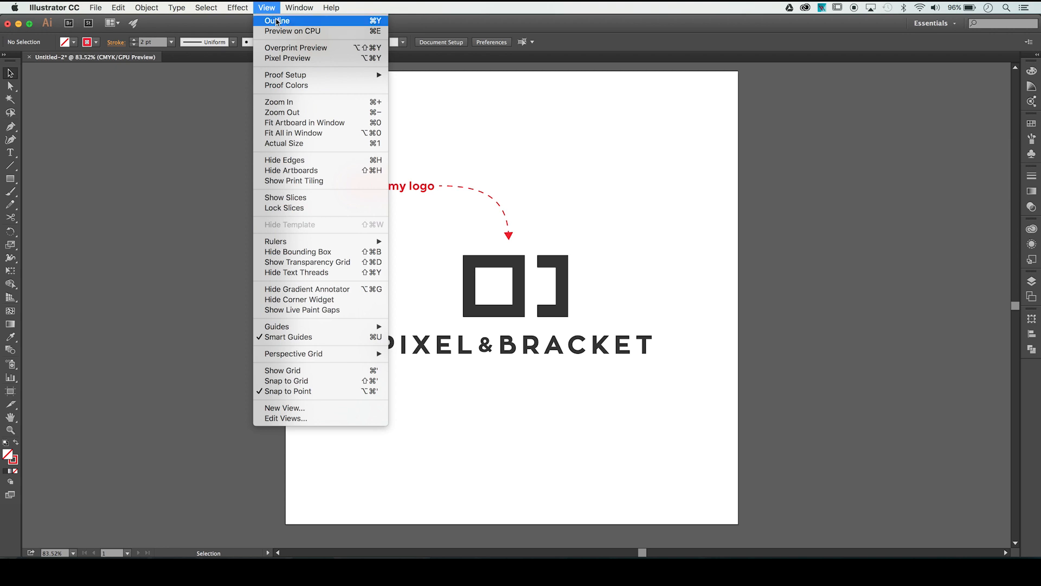
pyautogui.click(276, 20)
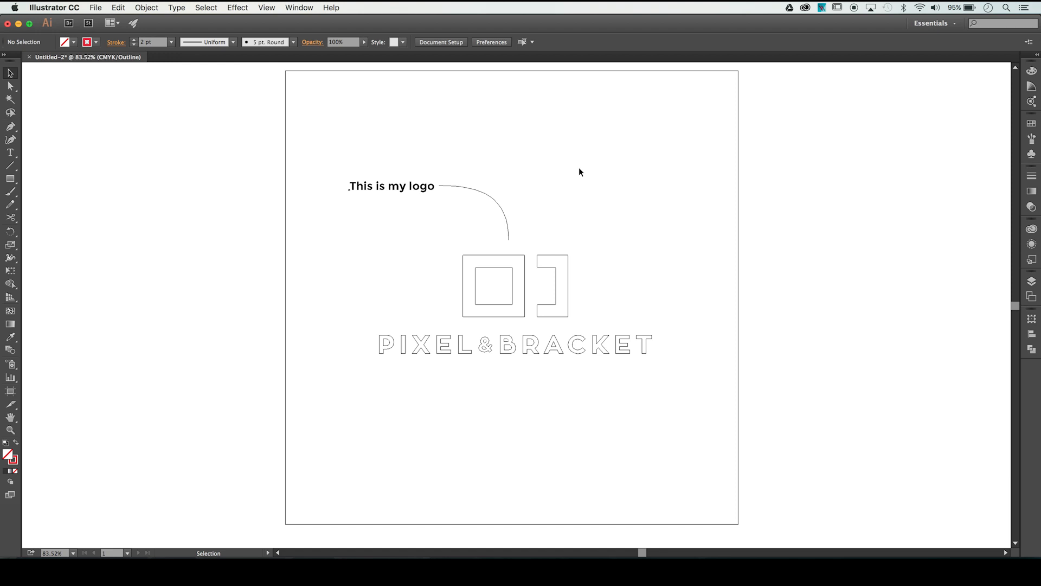
pyautogui.moveTo(274, 7)
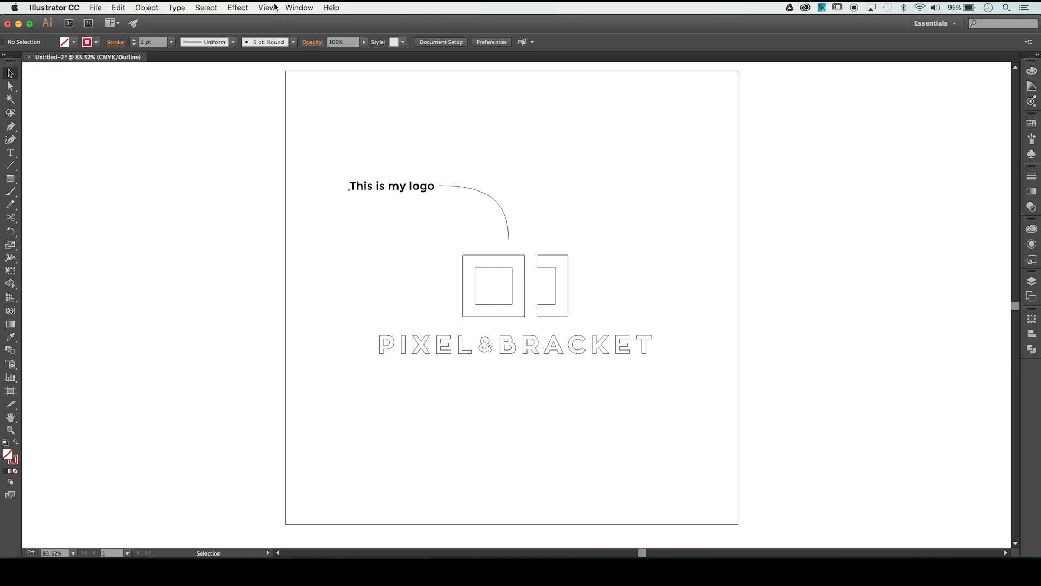
# - Return the document to GPU Preview so the red dashed arrow label shows in colour
pyautogui.click(267, 7)
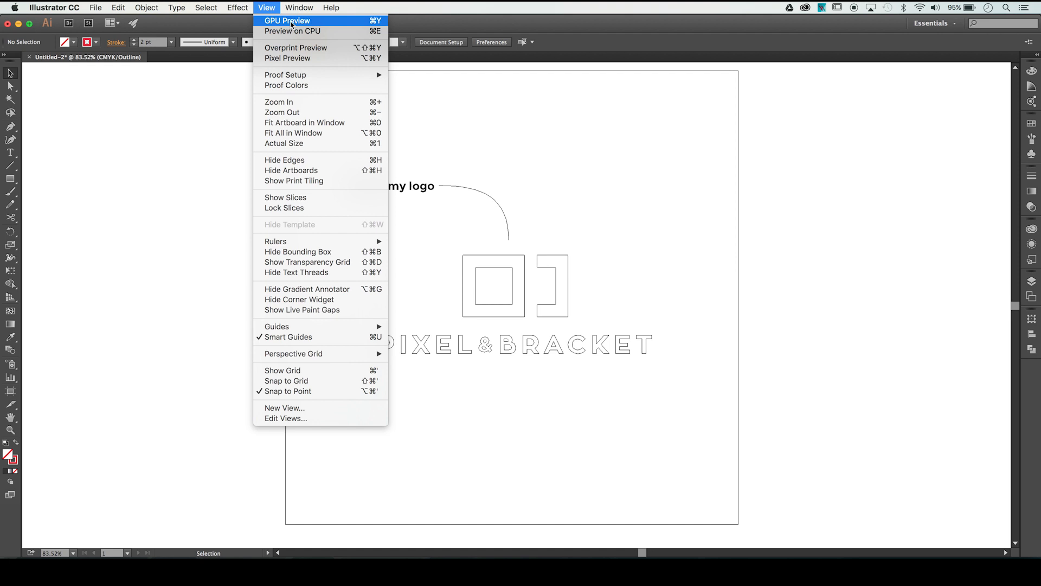
pyautogui.click(287, 21)
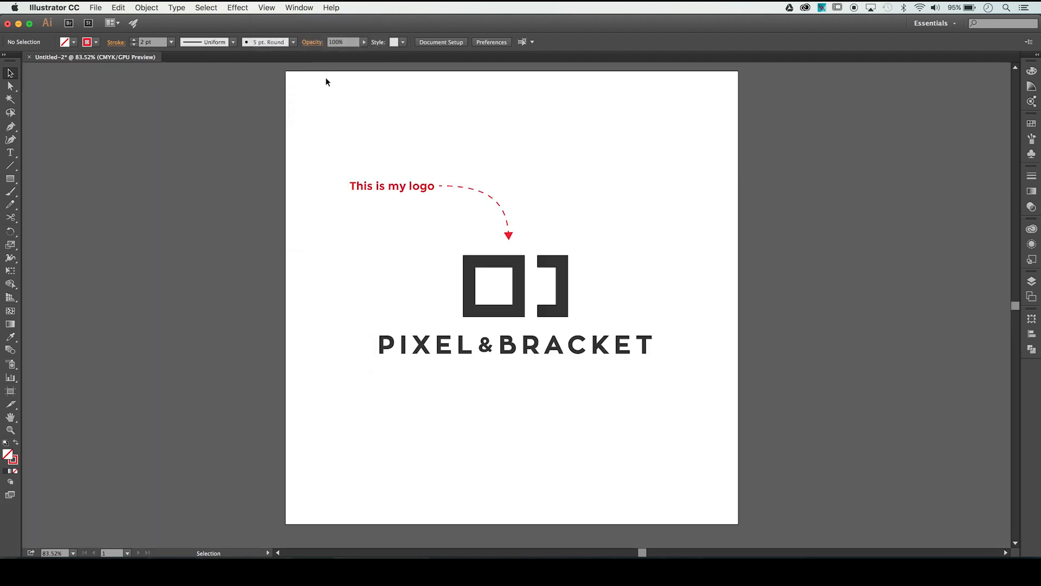
pyautogui.moveTo(333, 133)
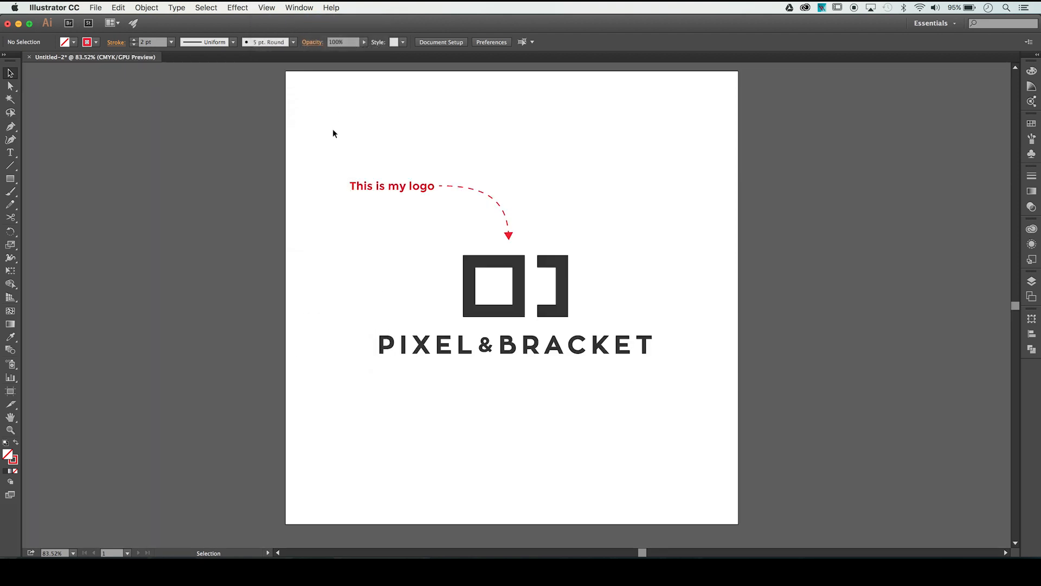